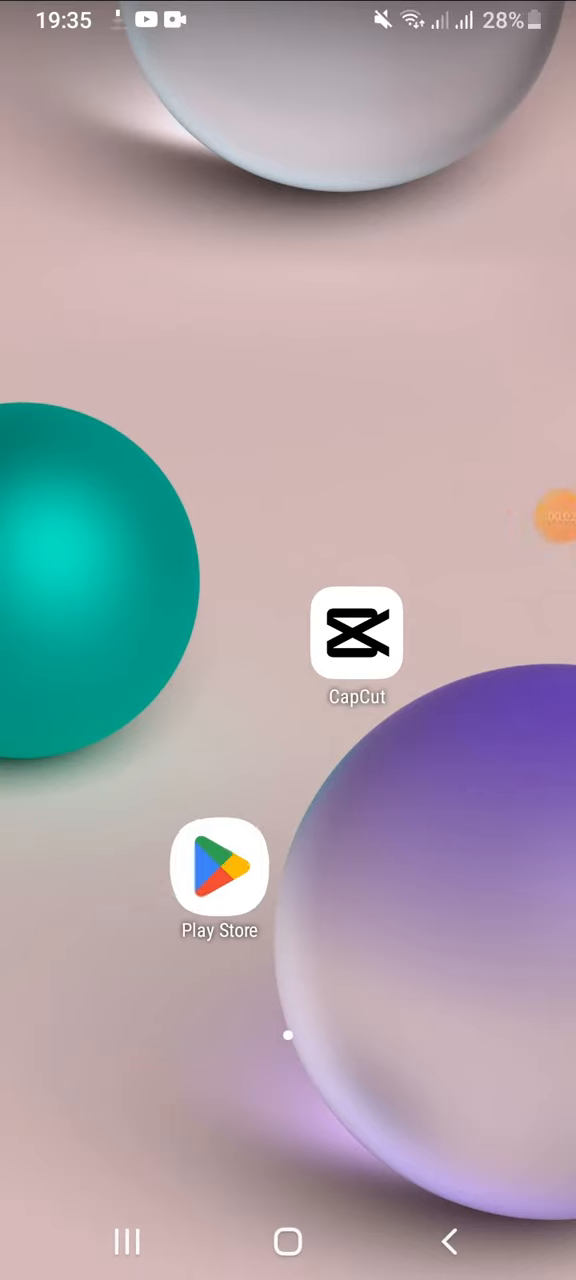
Launch the Play Store from the home screen and search for 'capcut'
{"action": "left_click", "coordinate": [220, 868]}
{"action": "type", "text": "capcut"}
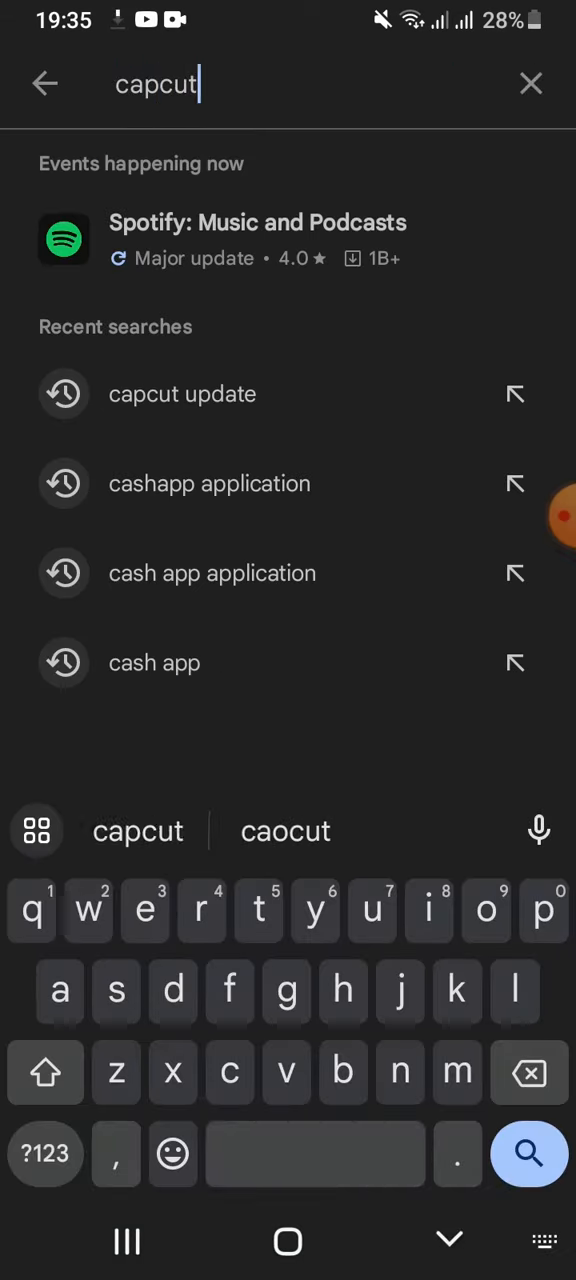
Run the 'capcut update' search and start updating CapCut - Video Editor
{"action": "left_click", "coordinate": [182, 394]}
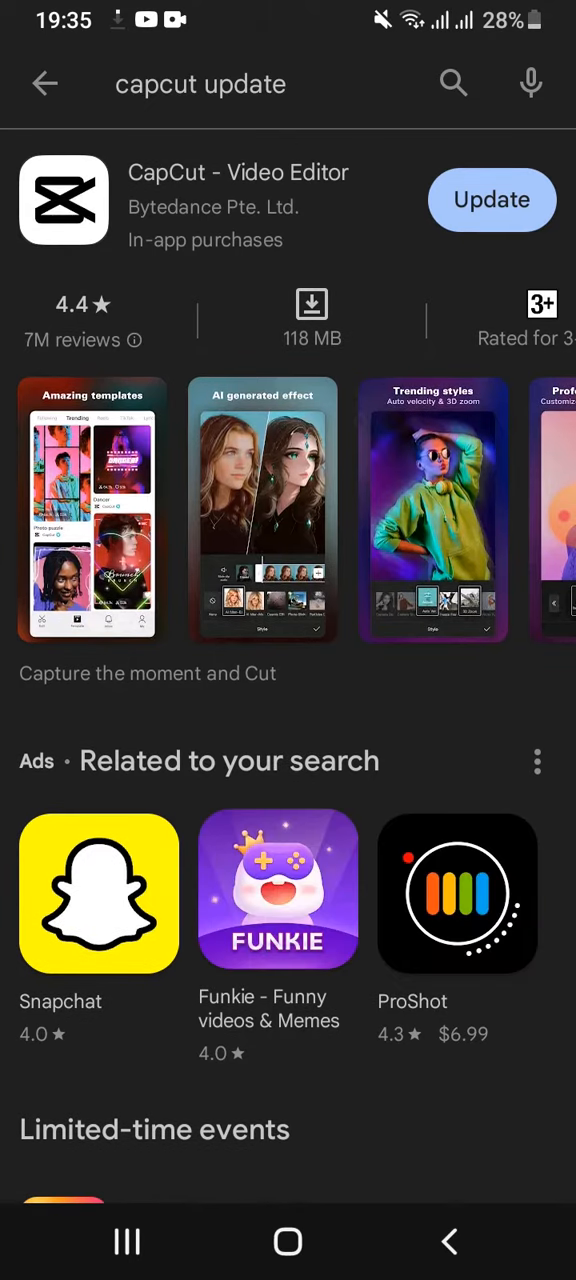
{"action": "left_click", "coordinate": [492, 200]}
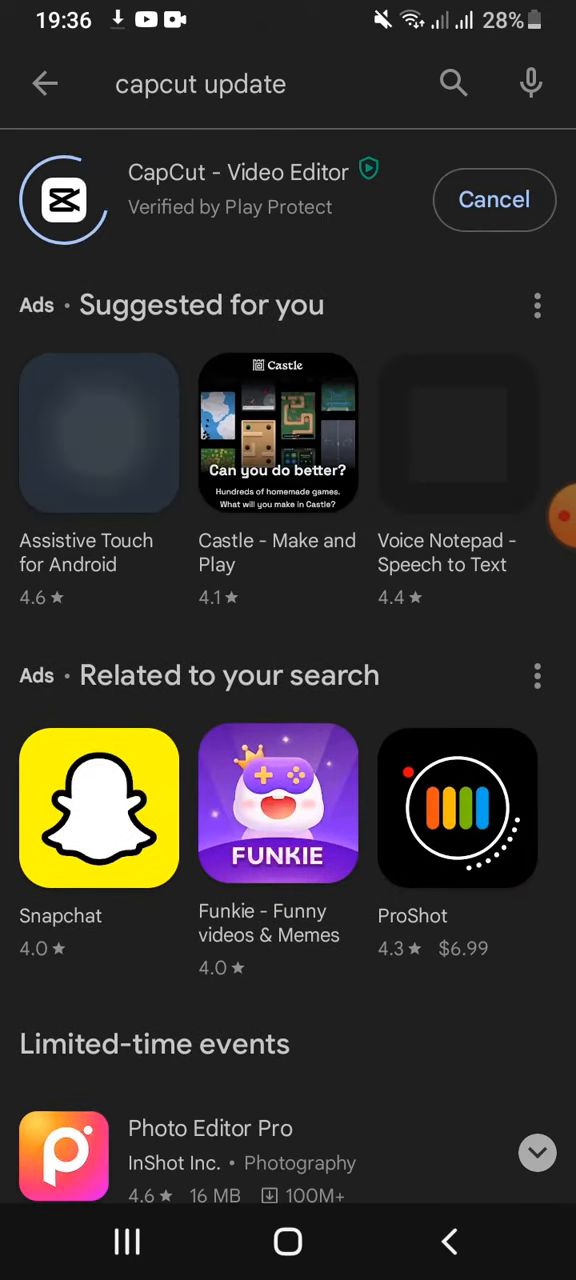